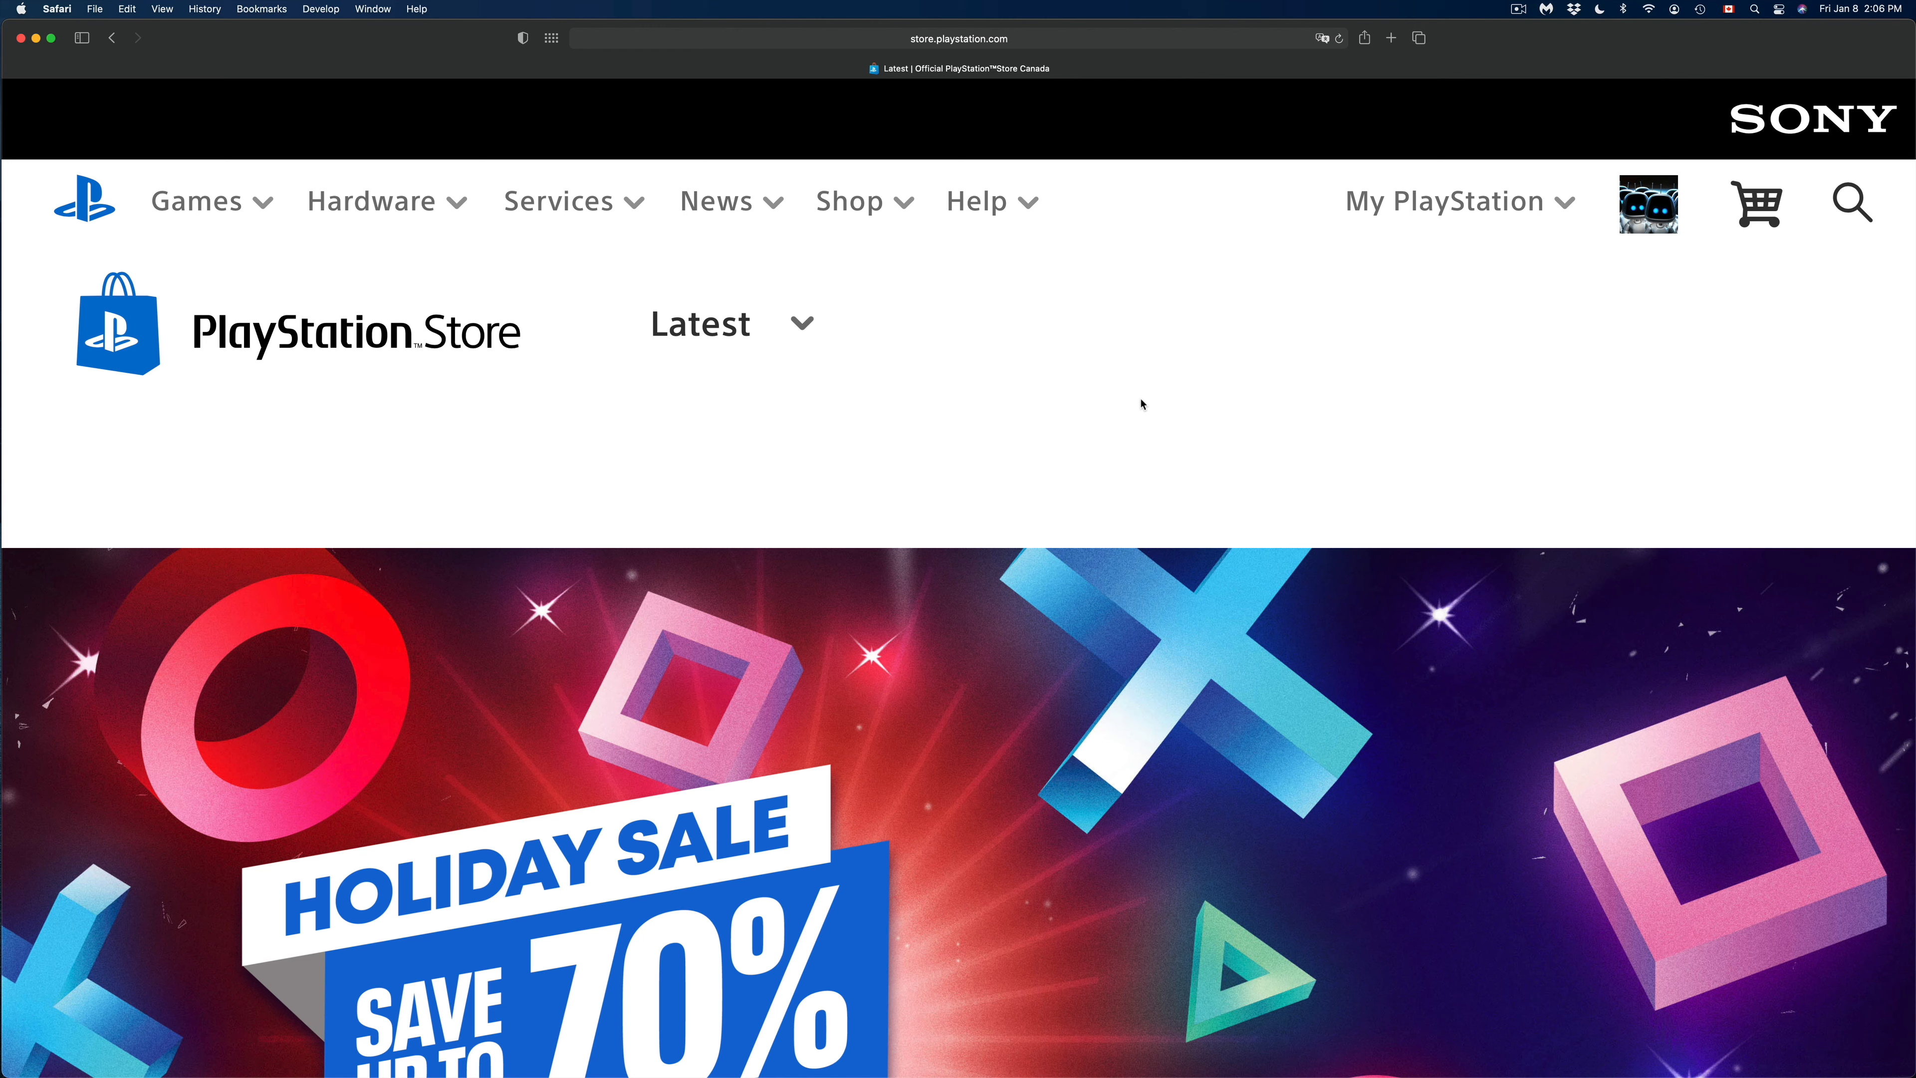
{"action": "mouse_move", "coordinate": [1147, 403]}
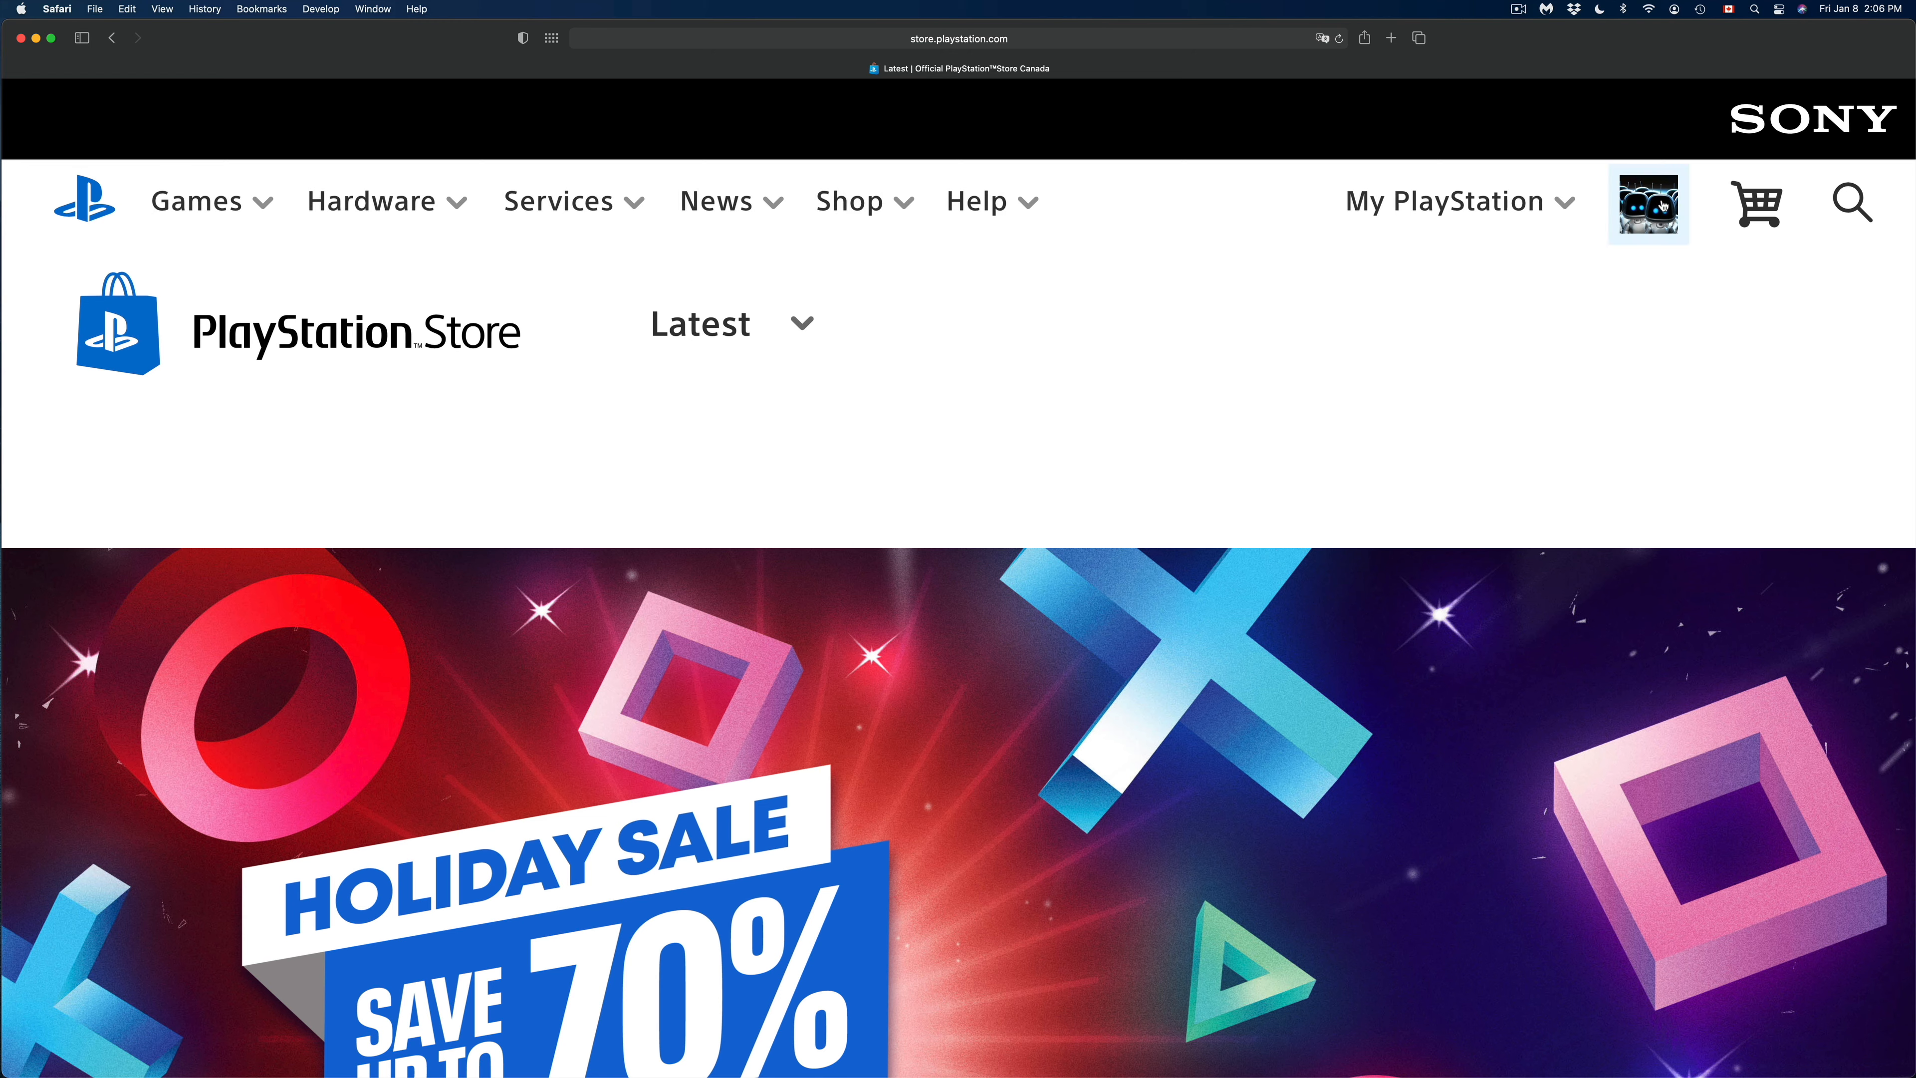
Bring up the account menu from the profile avatar at the top right.
{"action": "left_click", "coordinate": [1647, 202]}
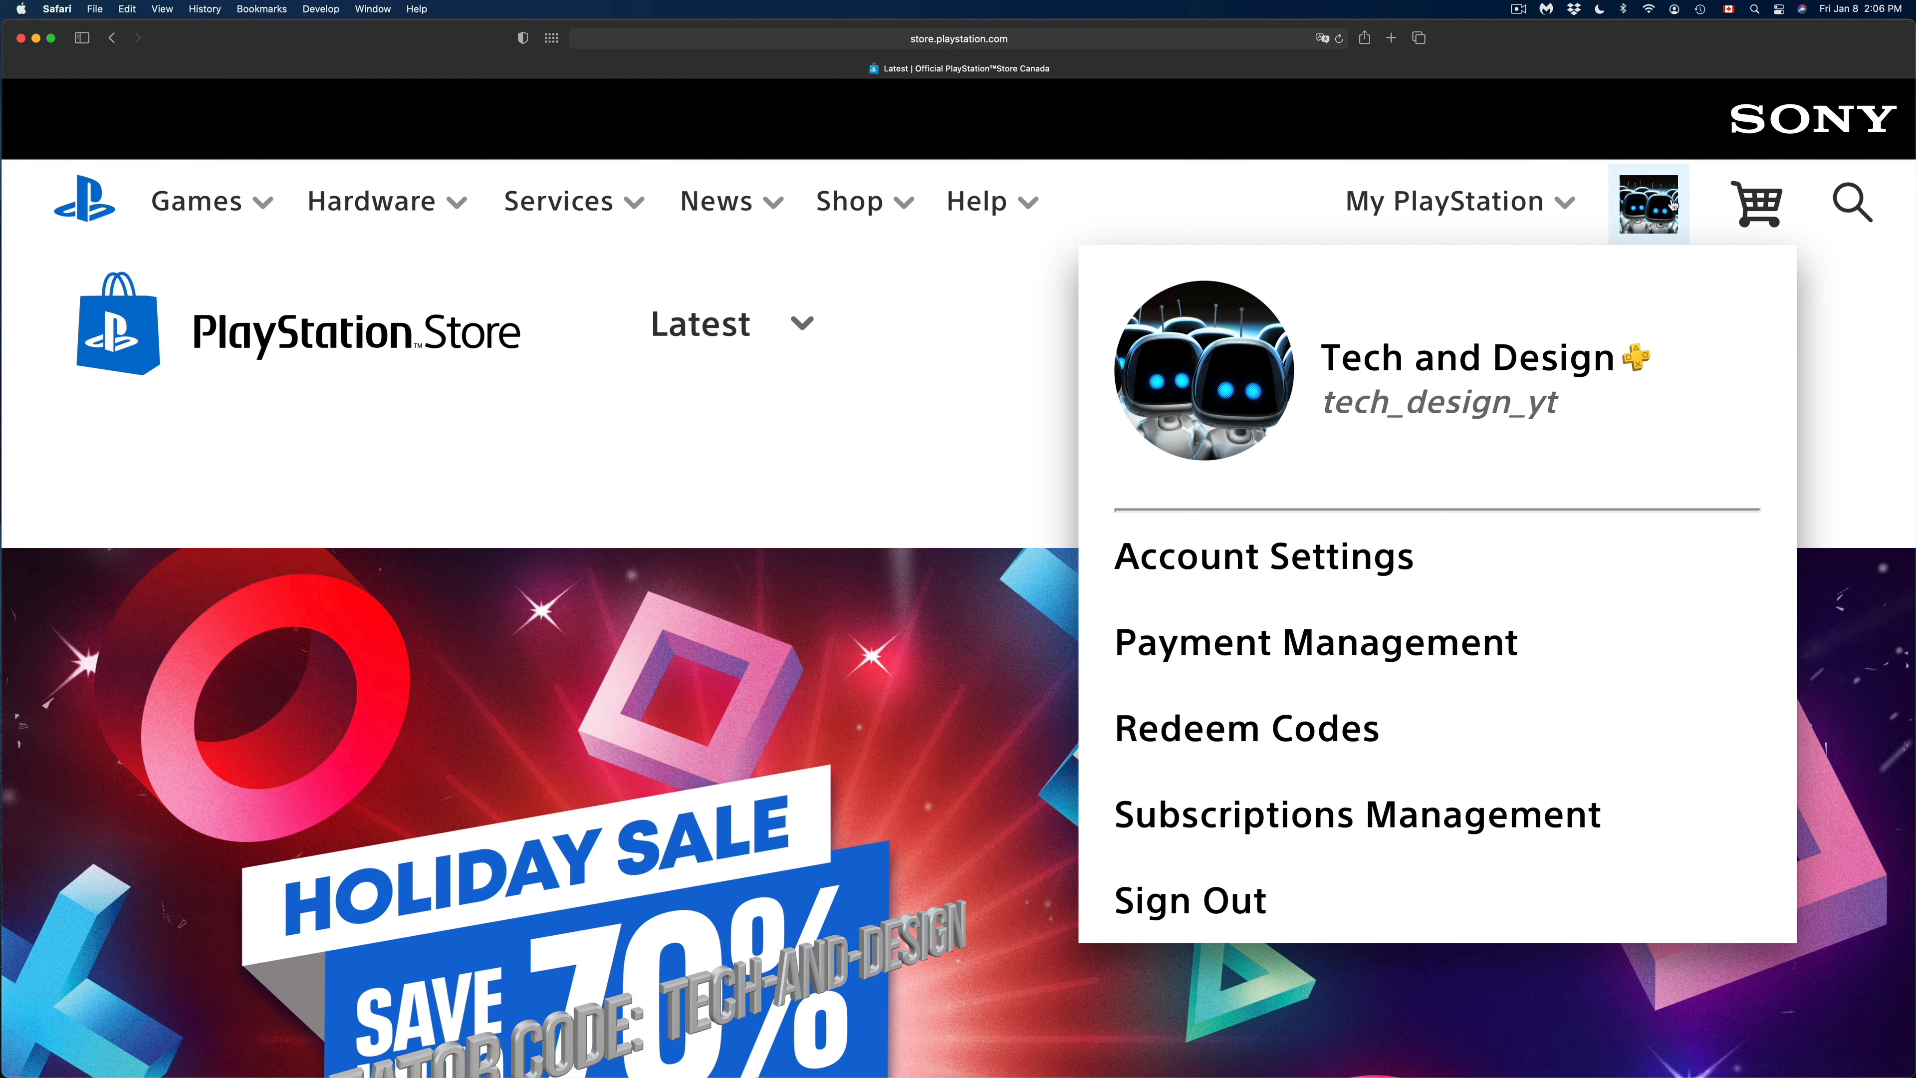
{"action": "mouse_move", "coordinate": [1247, 729]}
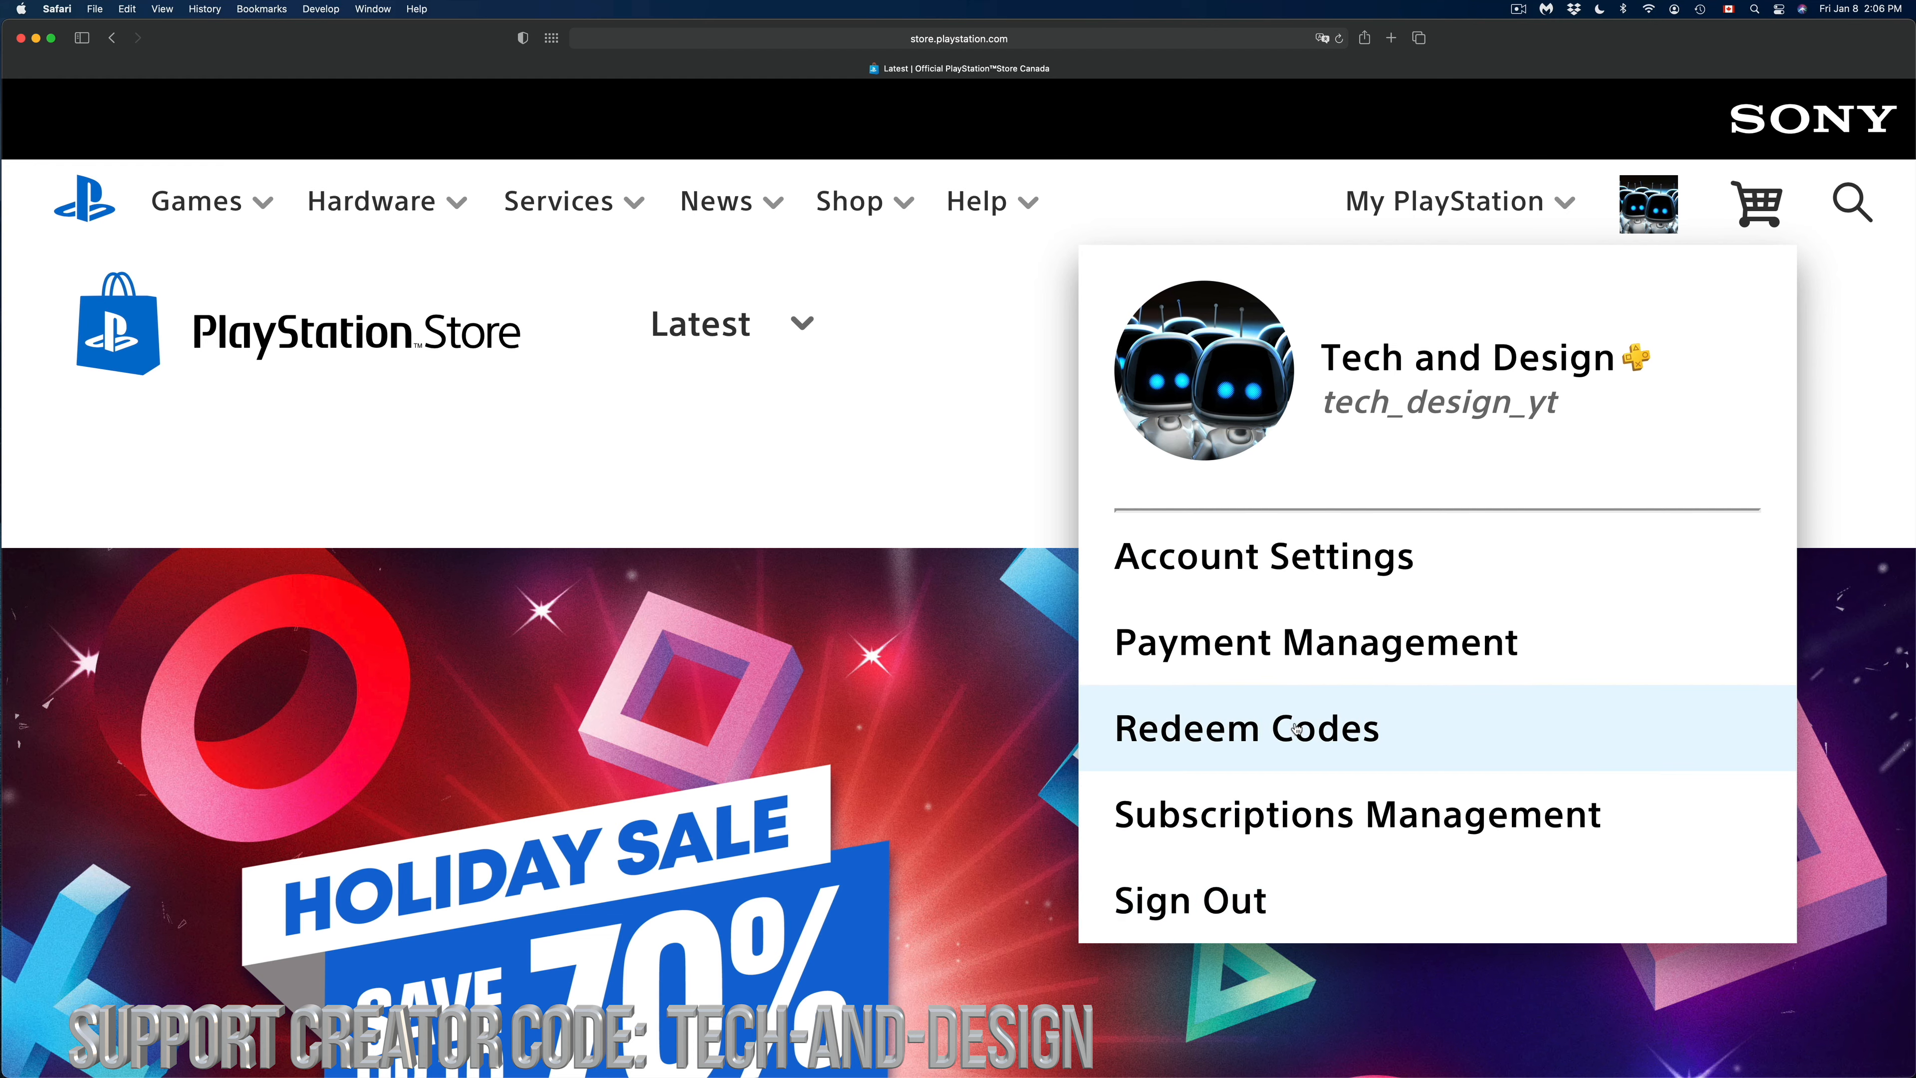
{"action": "mouse_move", "coordinate": [1414, 815]}
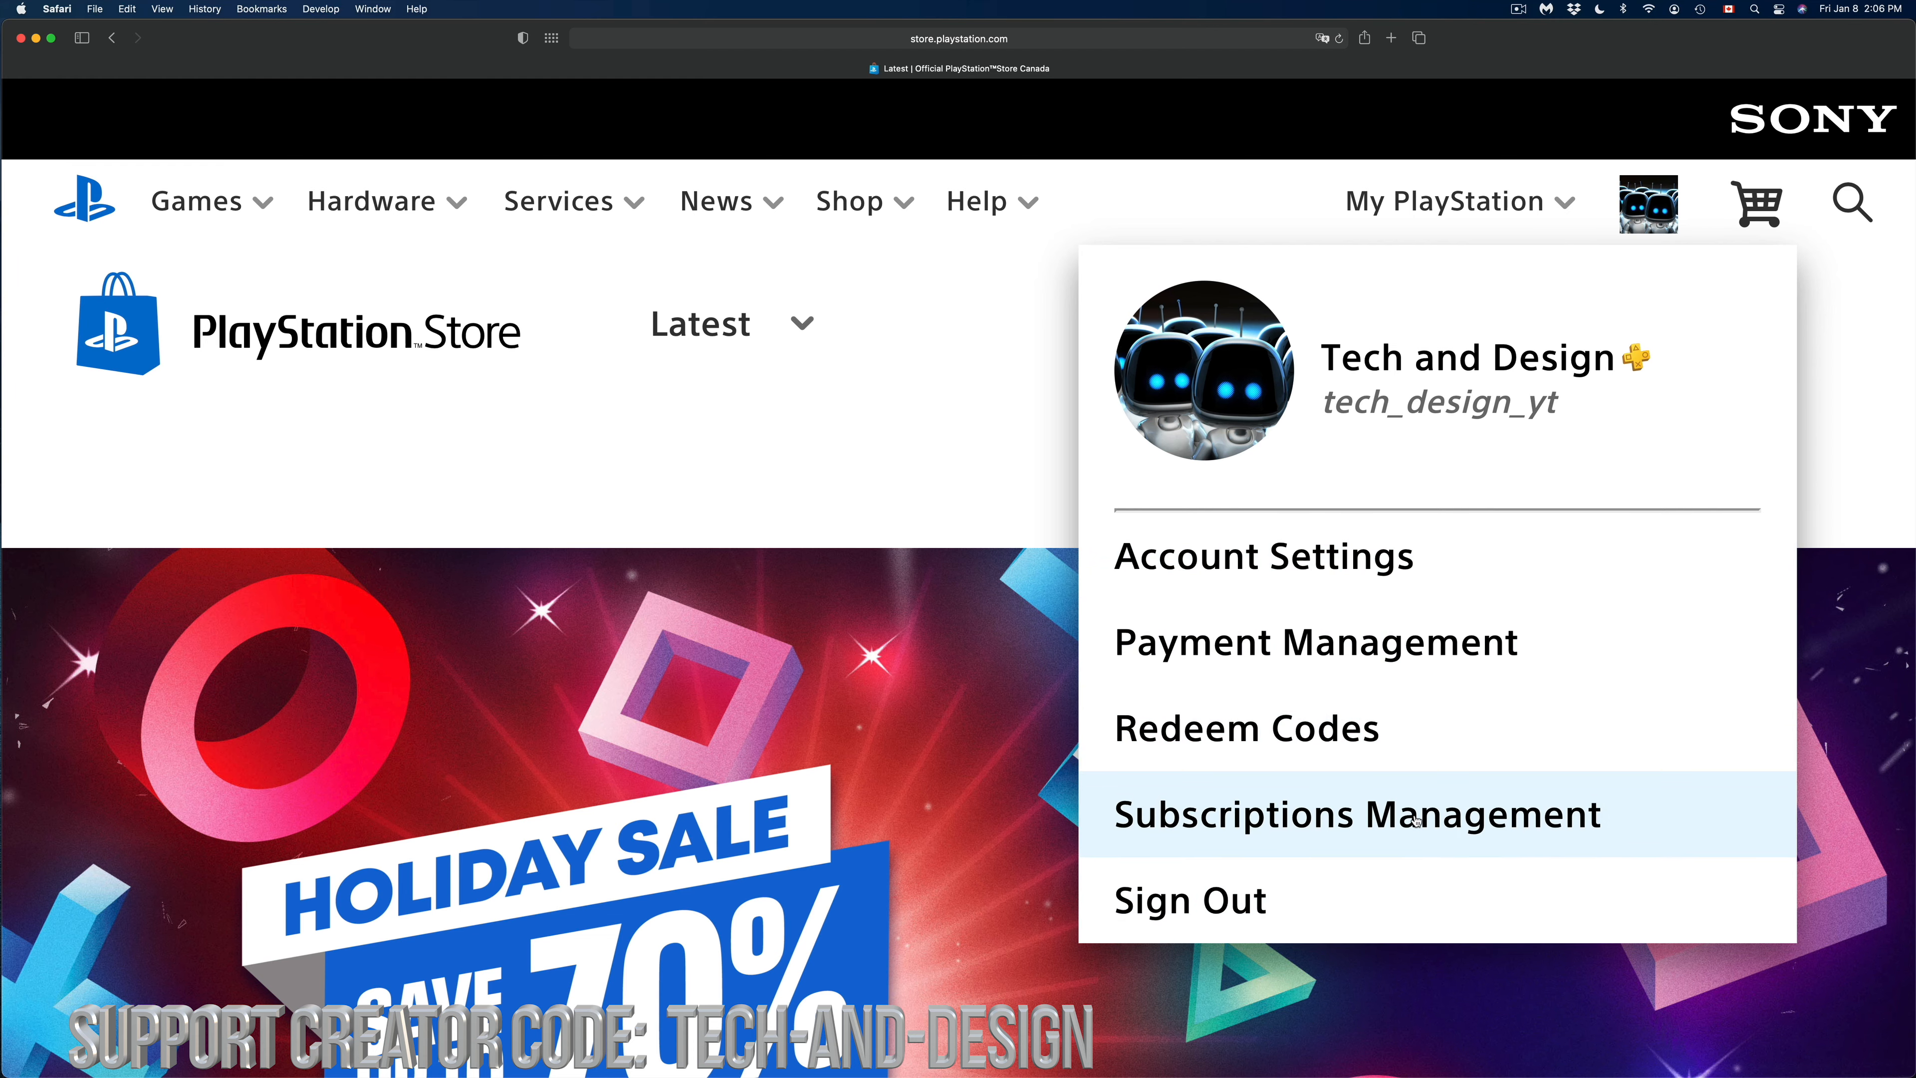
In Subscriptions Management, restart auto-renew for Fortnite Crew and confirm it.
{"action": "left_click", "coordinate": [1356, 814]}
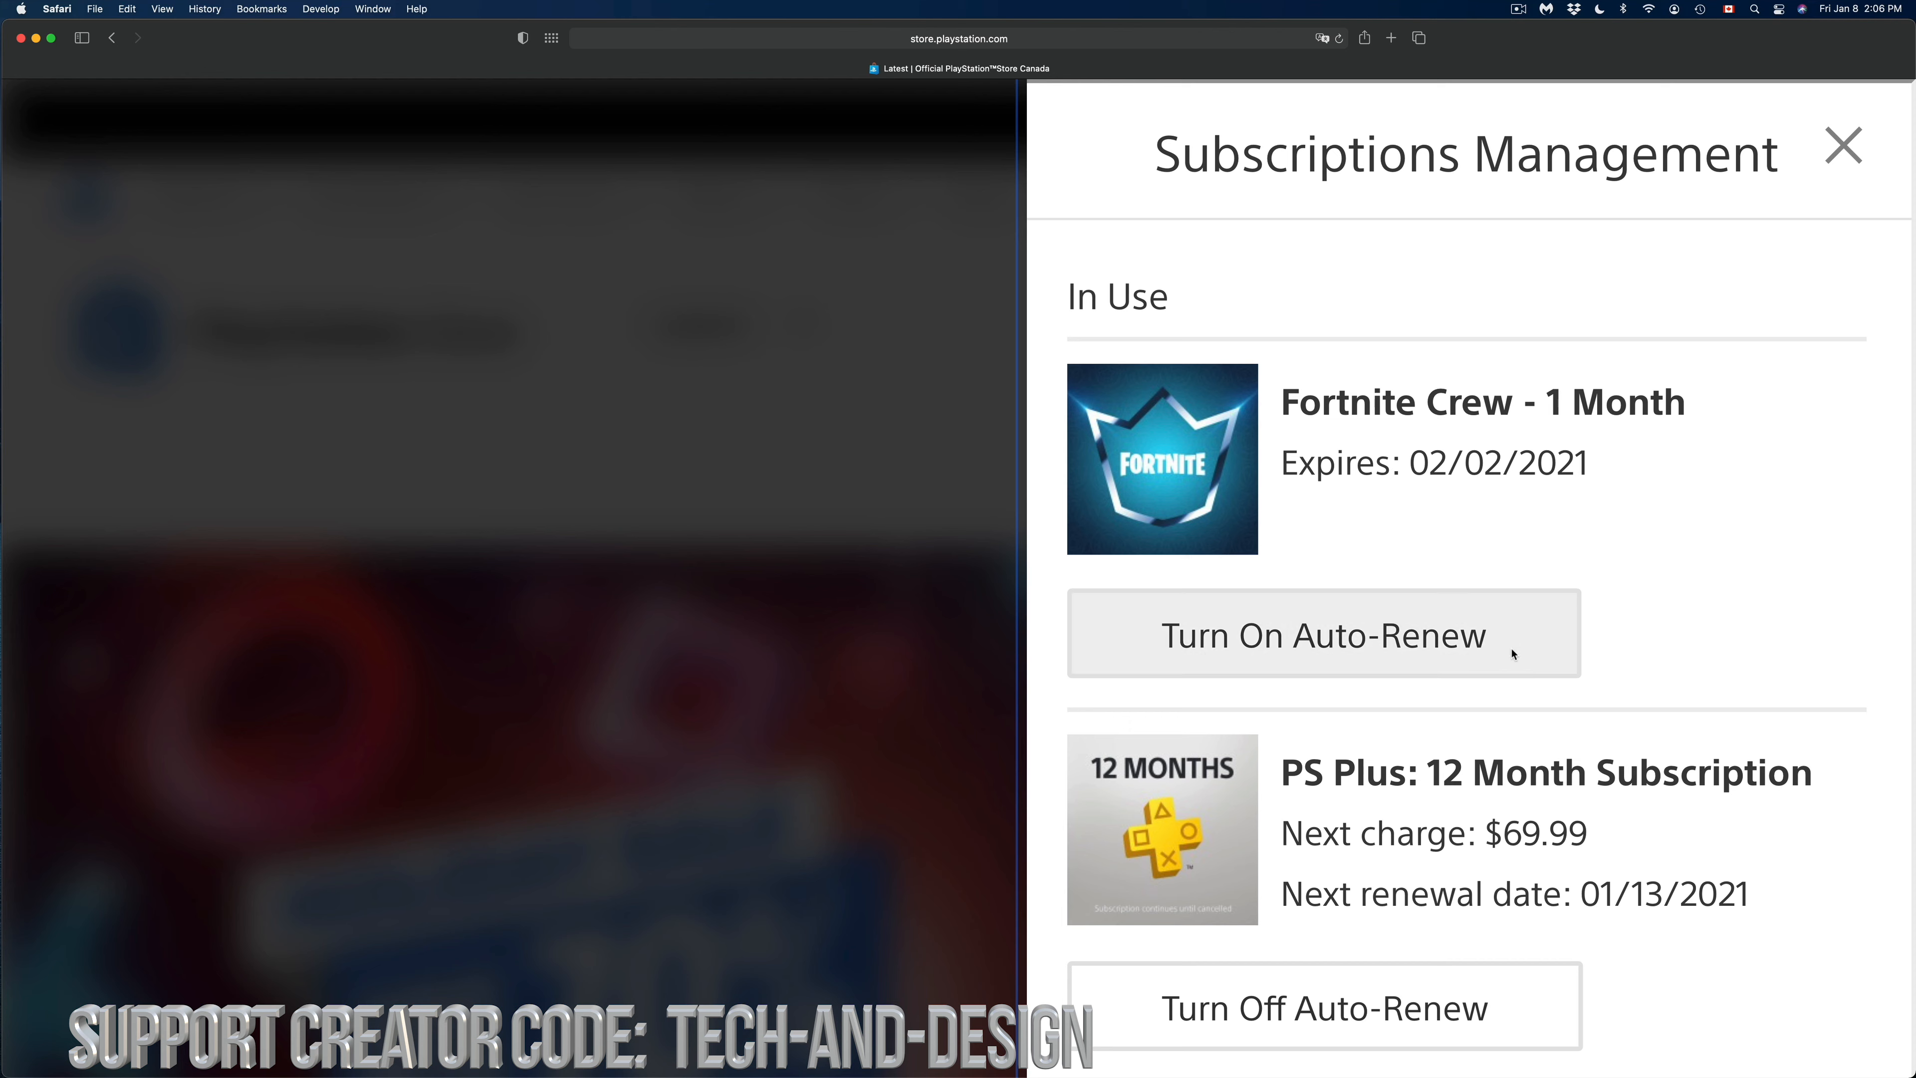
{"action": "mouse_move", "coordinate": [1506, 643]}
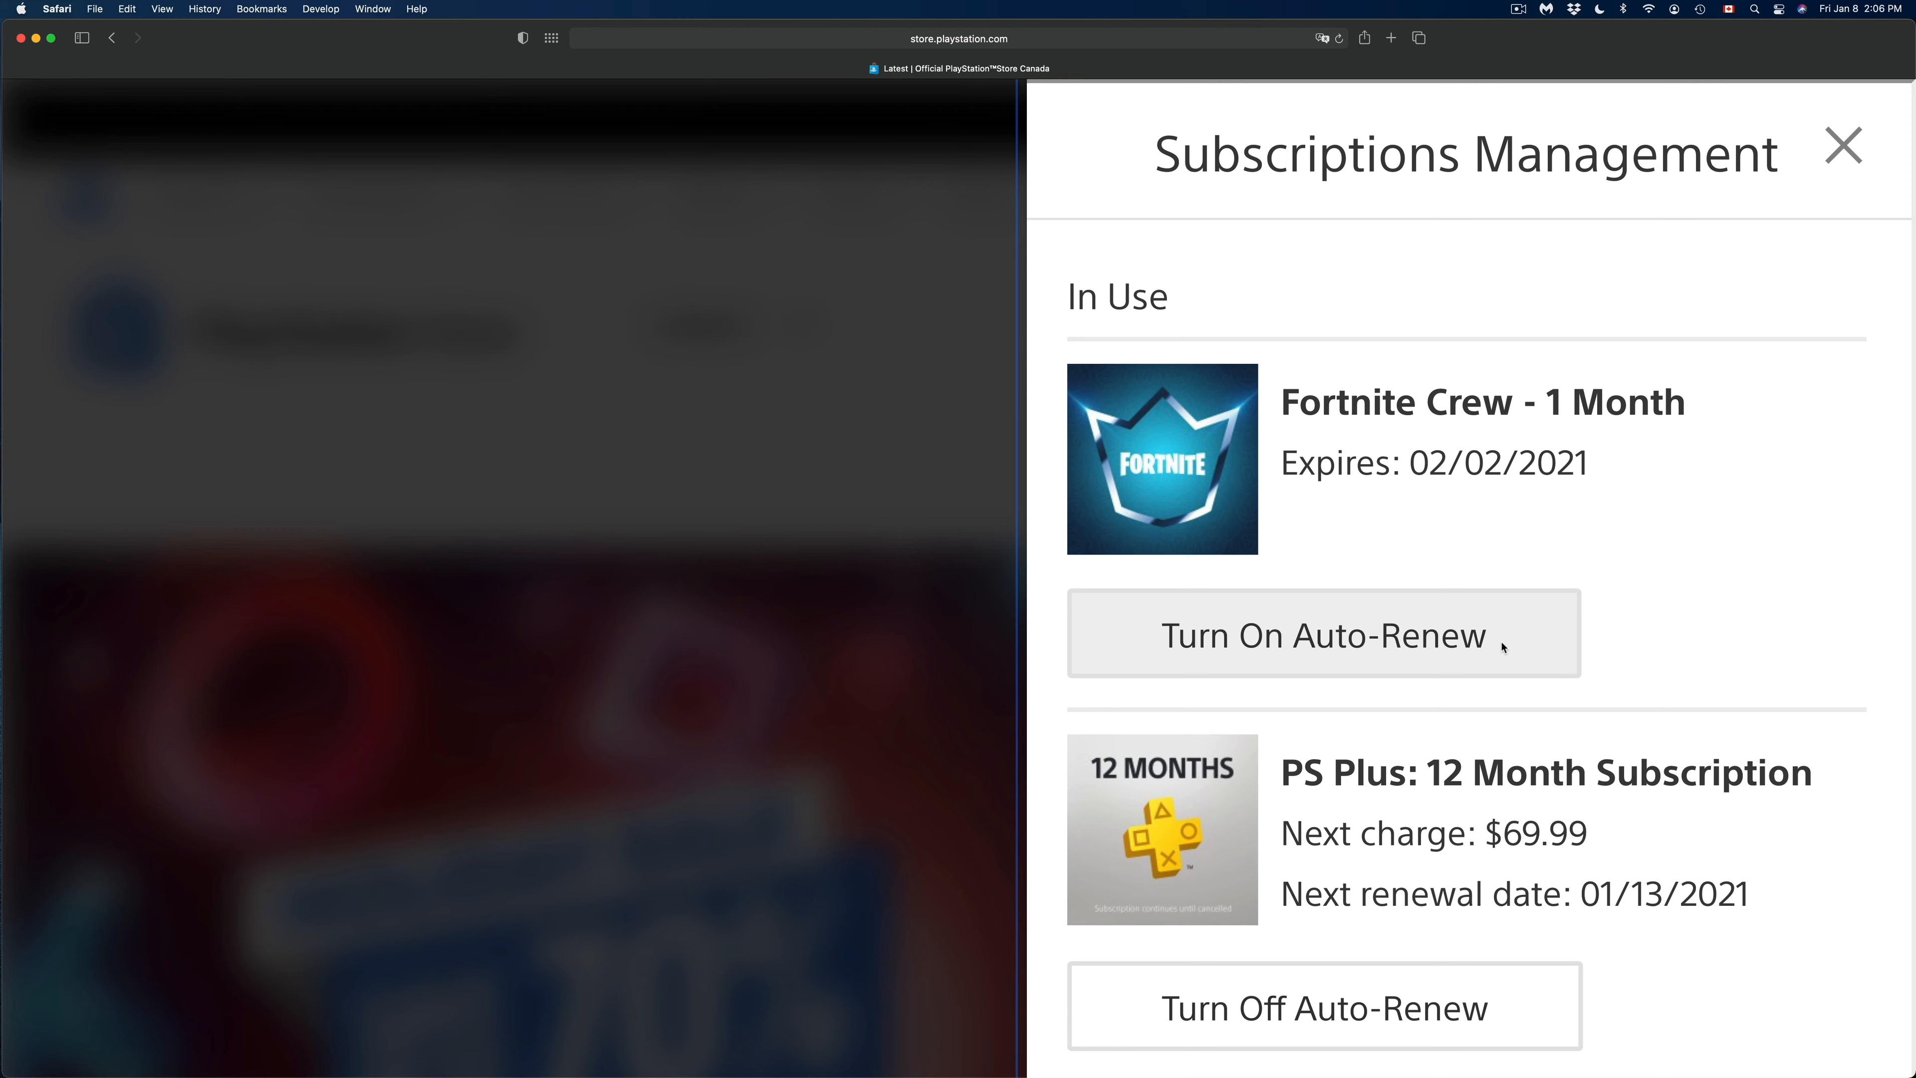
{"action": "left_click", "coordinate": [1322, 635]}
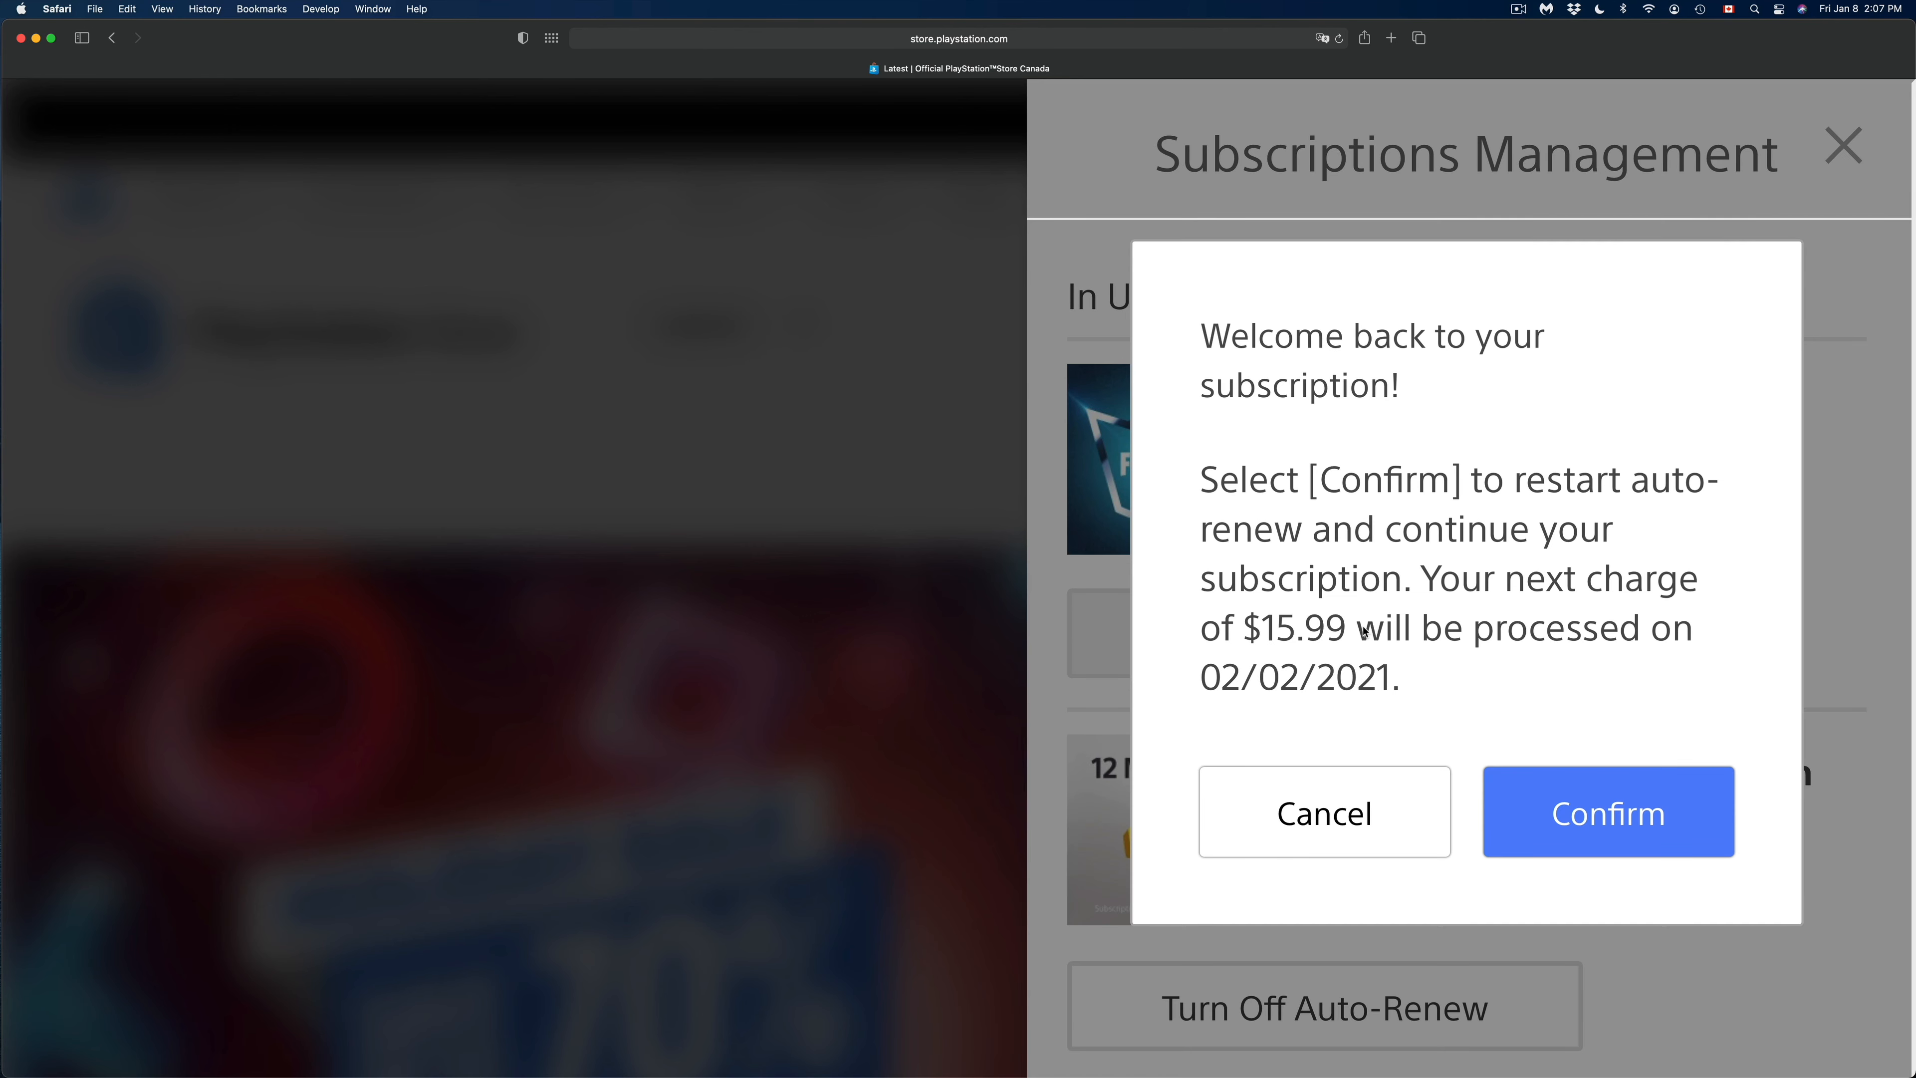
{"action": "mouse_move", "coordinate": [1608, 811]}
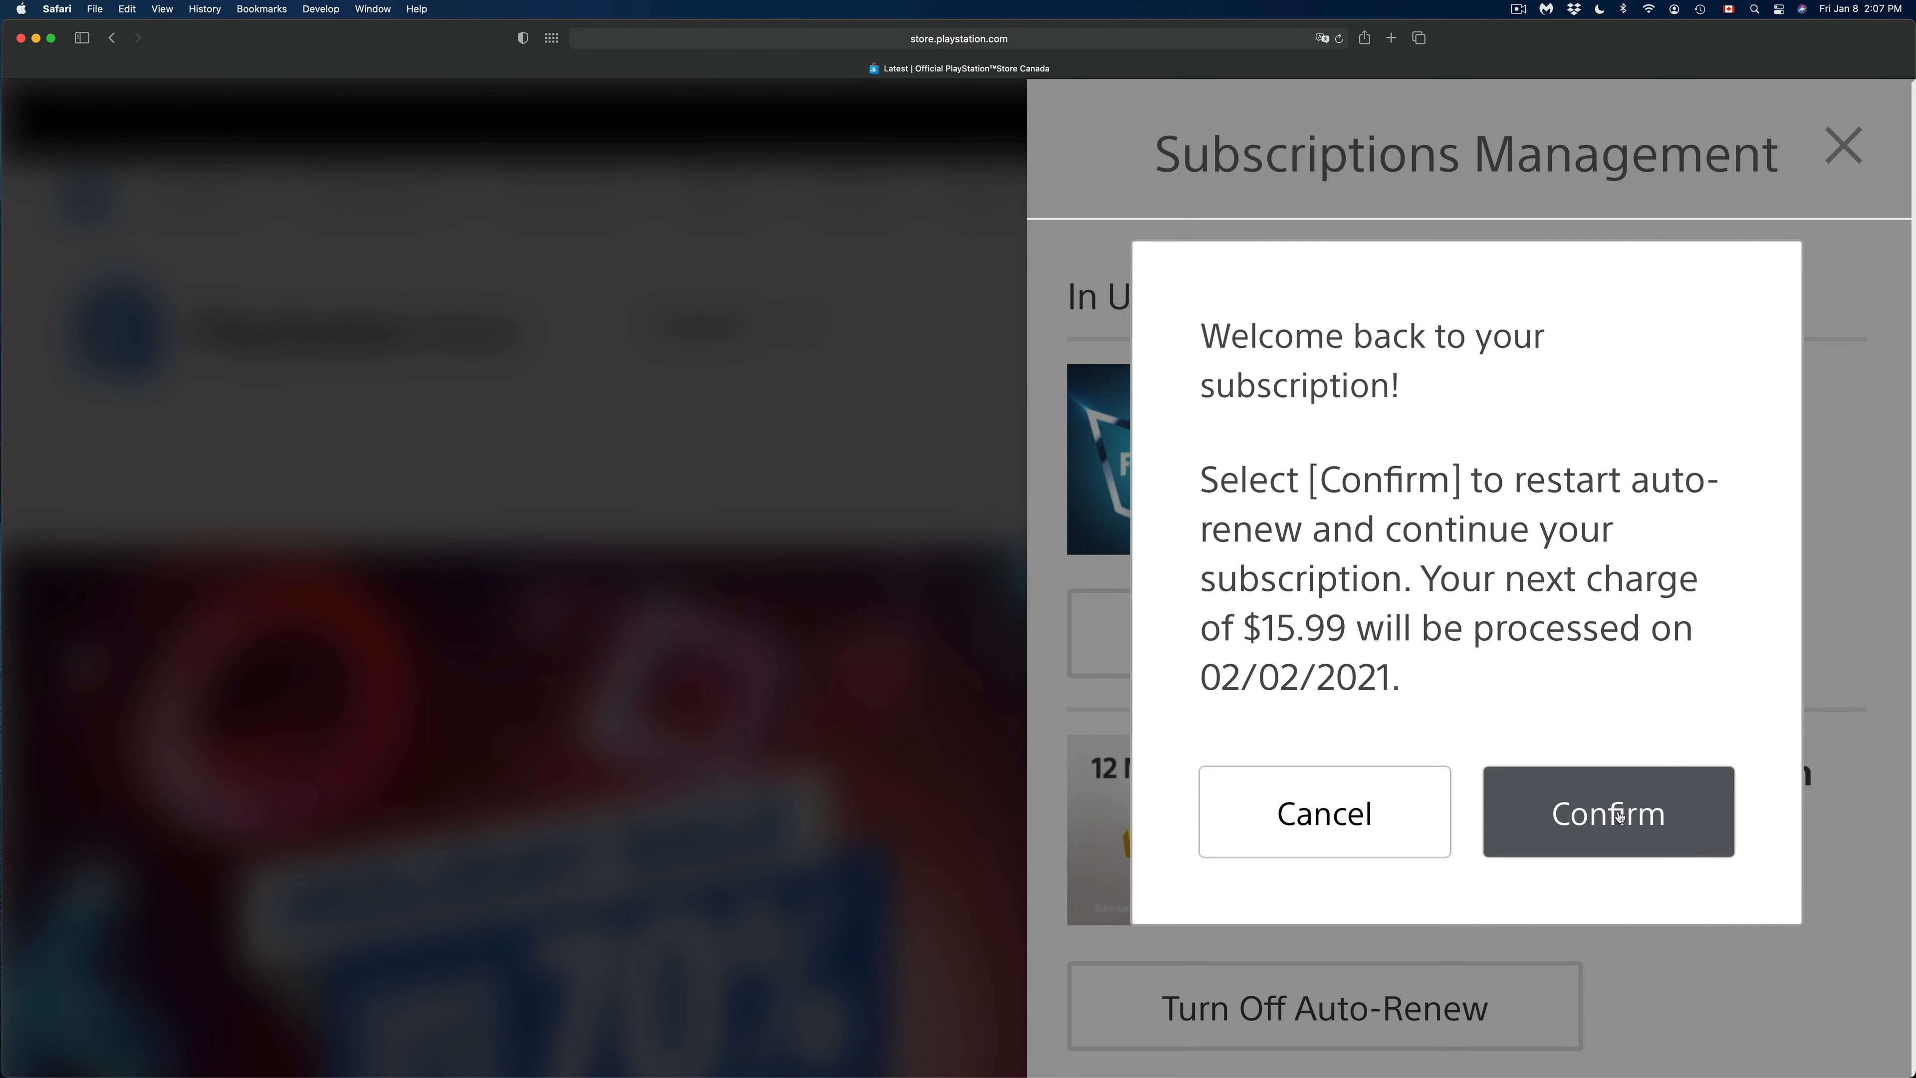
{"action": "left_click", "coordinate": [1607, 811]}
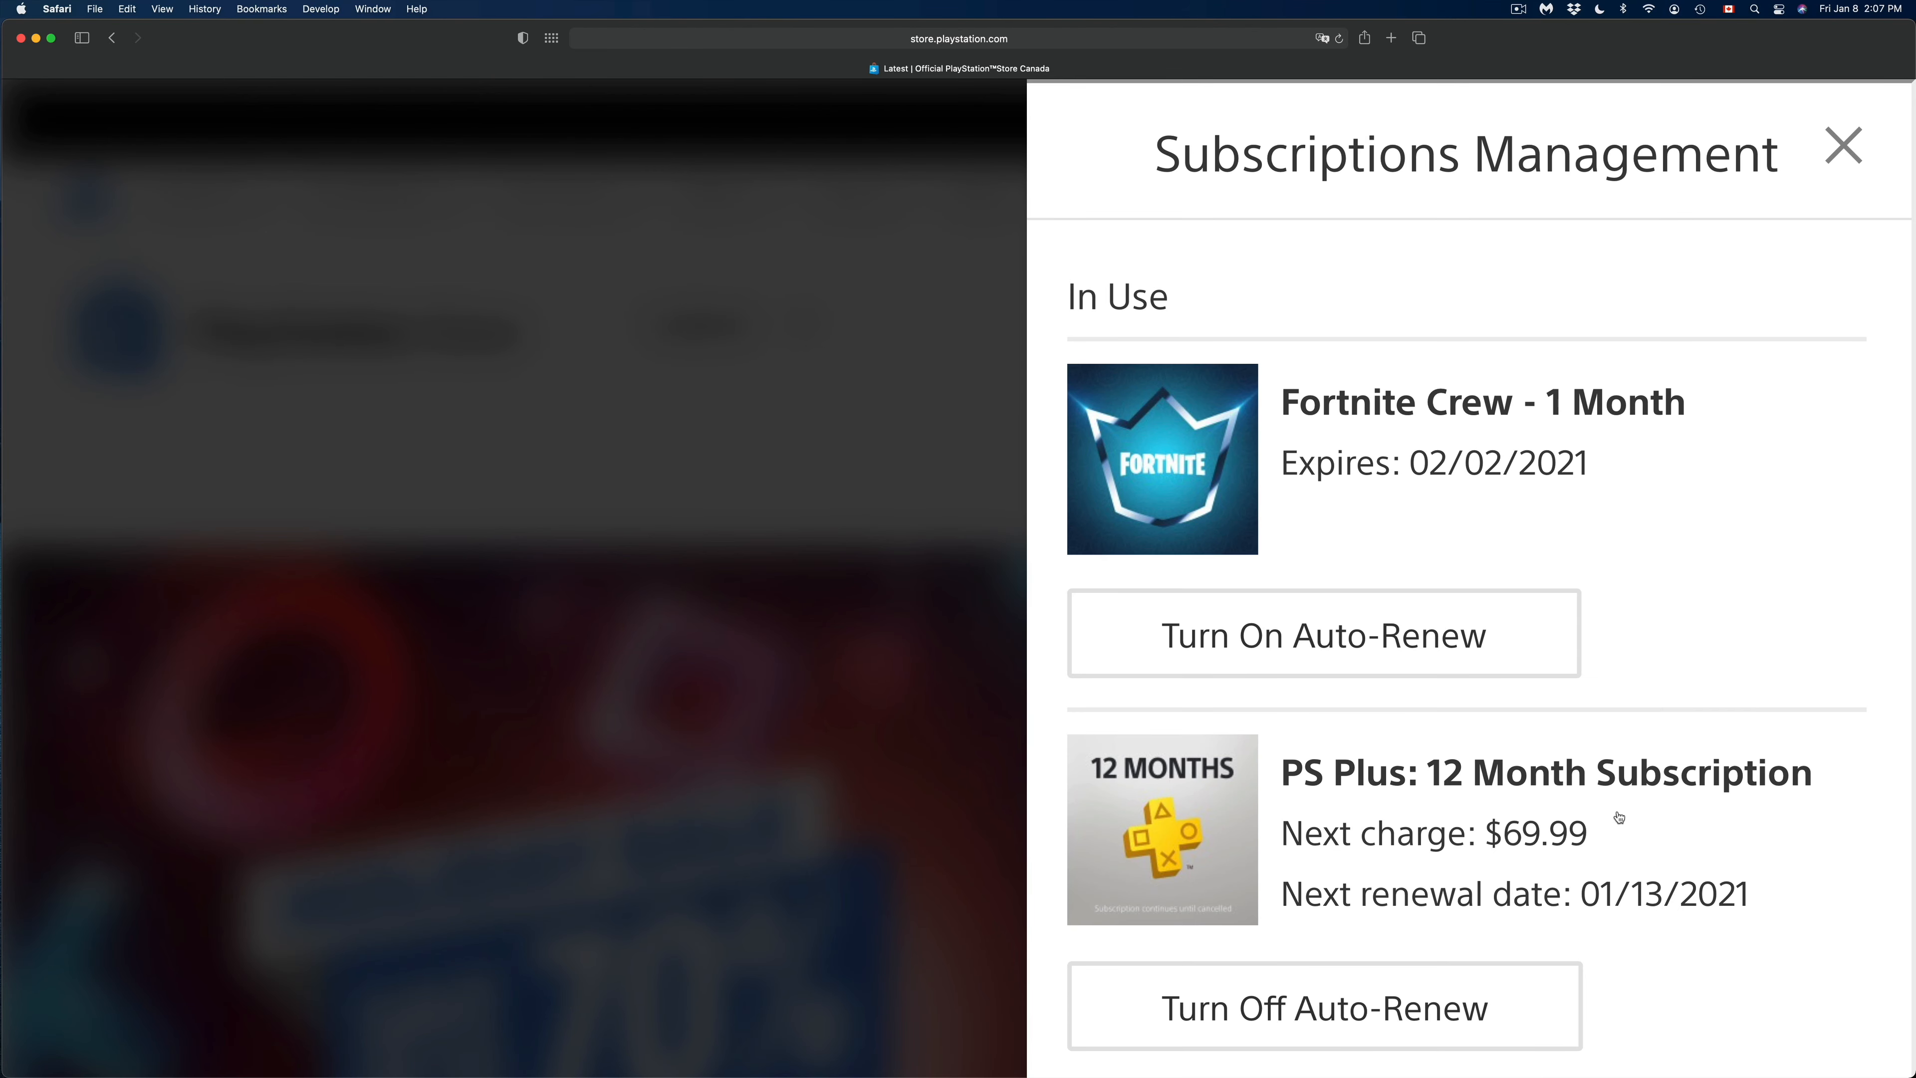
Keep Fortnite Crew auto-renew on by choosing Maybe Later at the turn-off prompt.
{"action": "left_click", "coordinate": [1322, 635]}
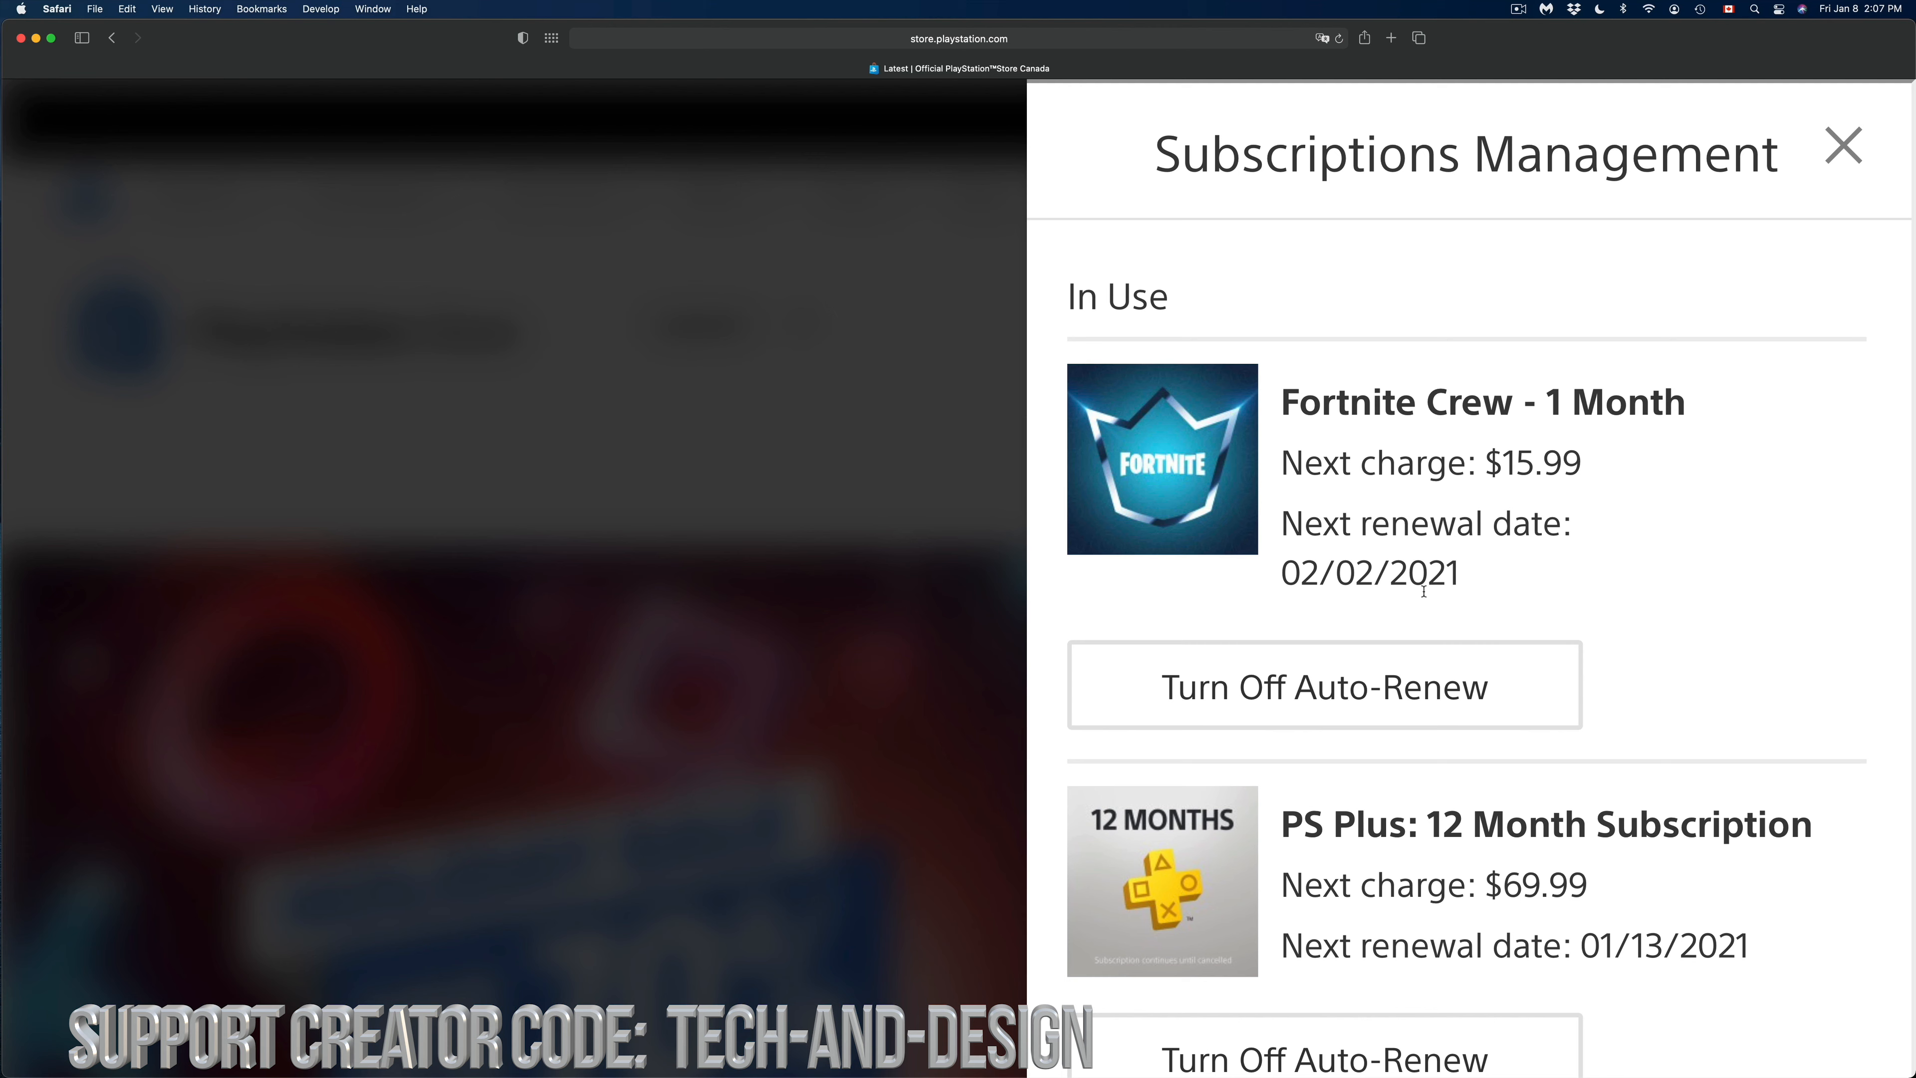
{"action": "left_click", "coordinate": [1322, 684]}
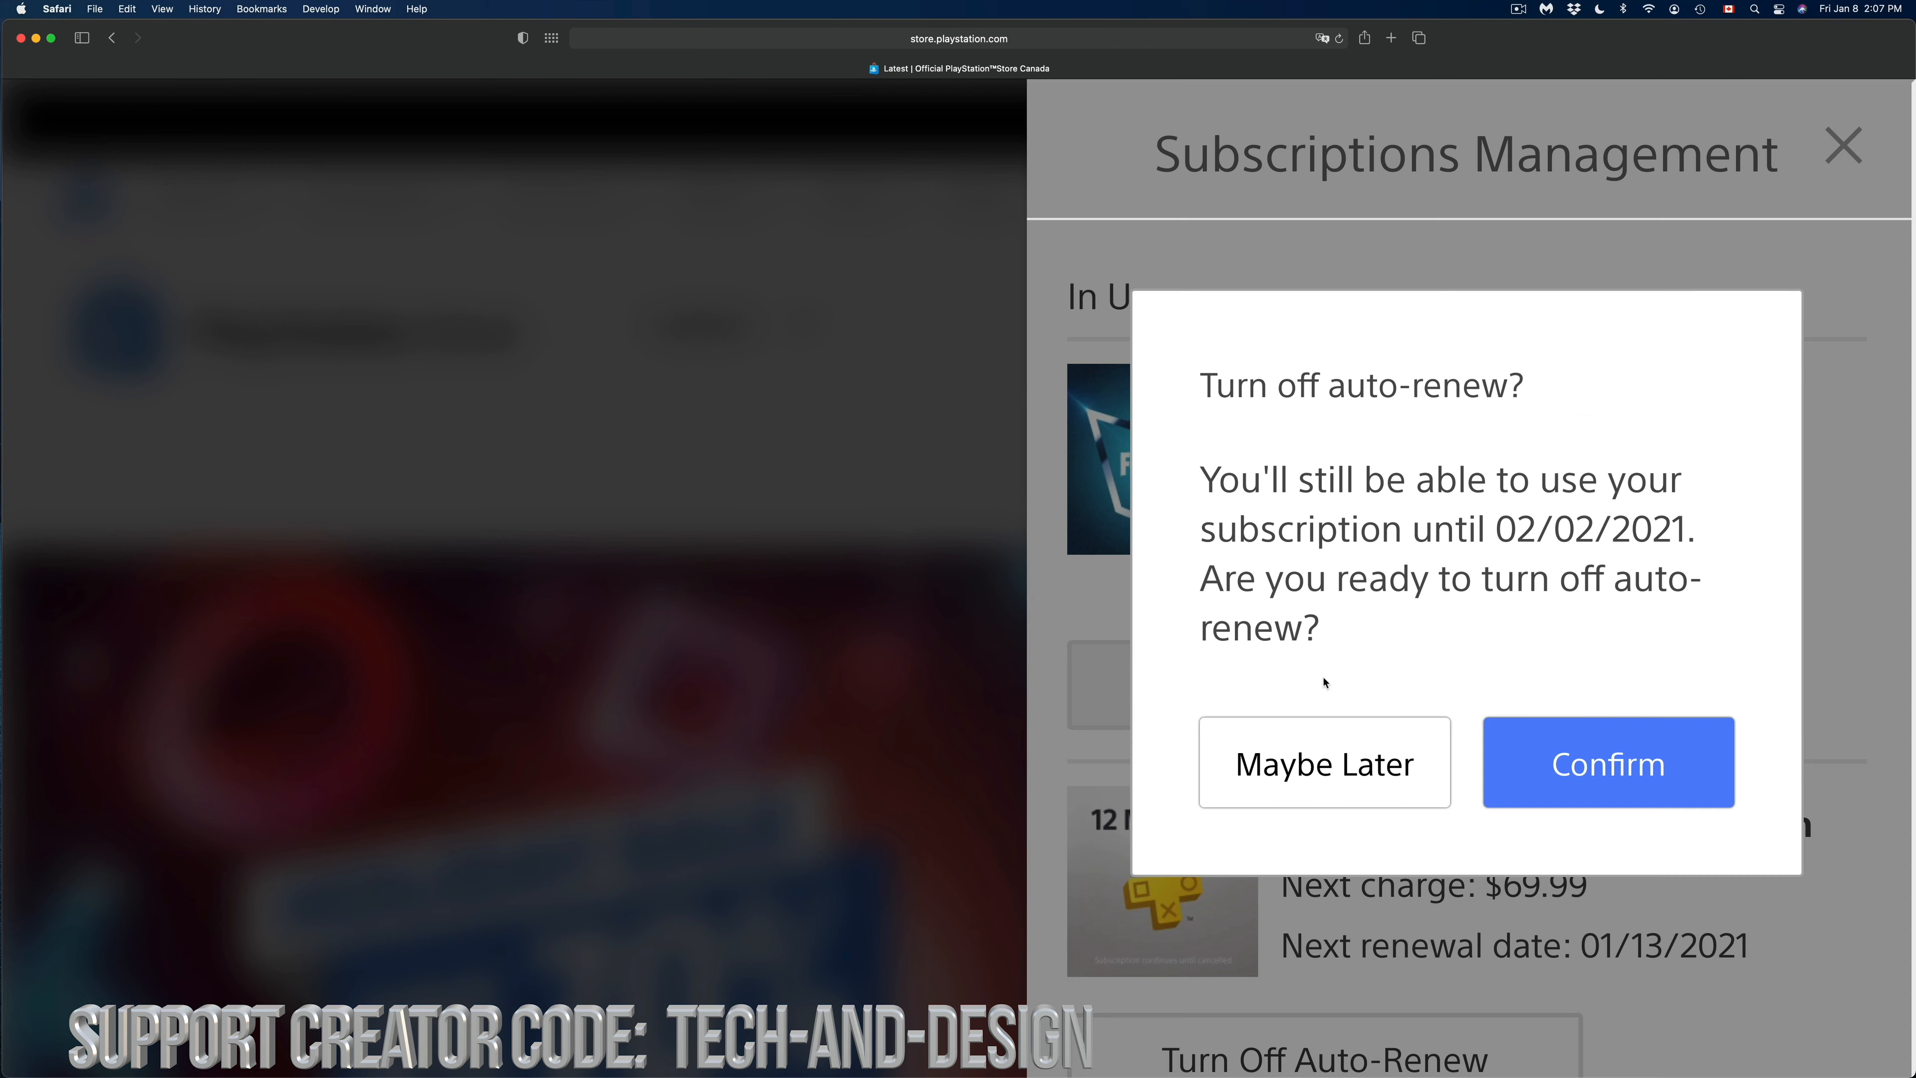
{"action": "left_click", "coordinate": [1607, 762]}
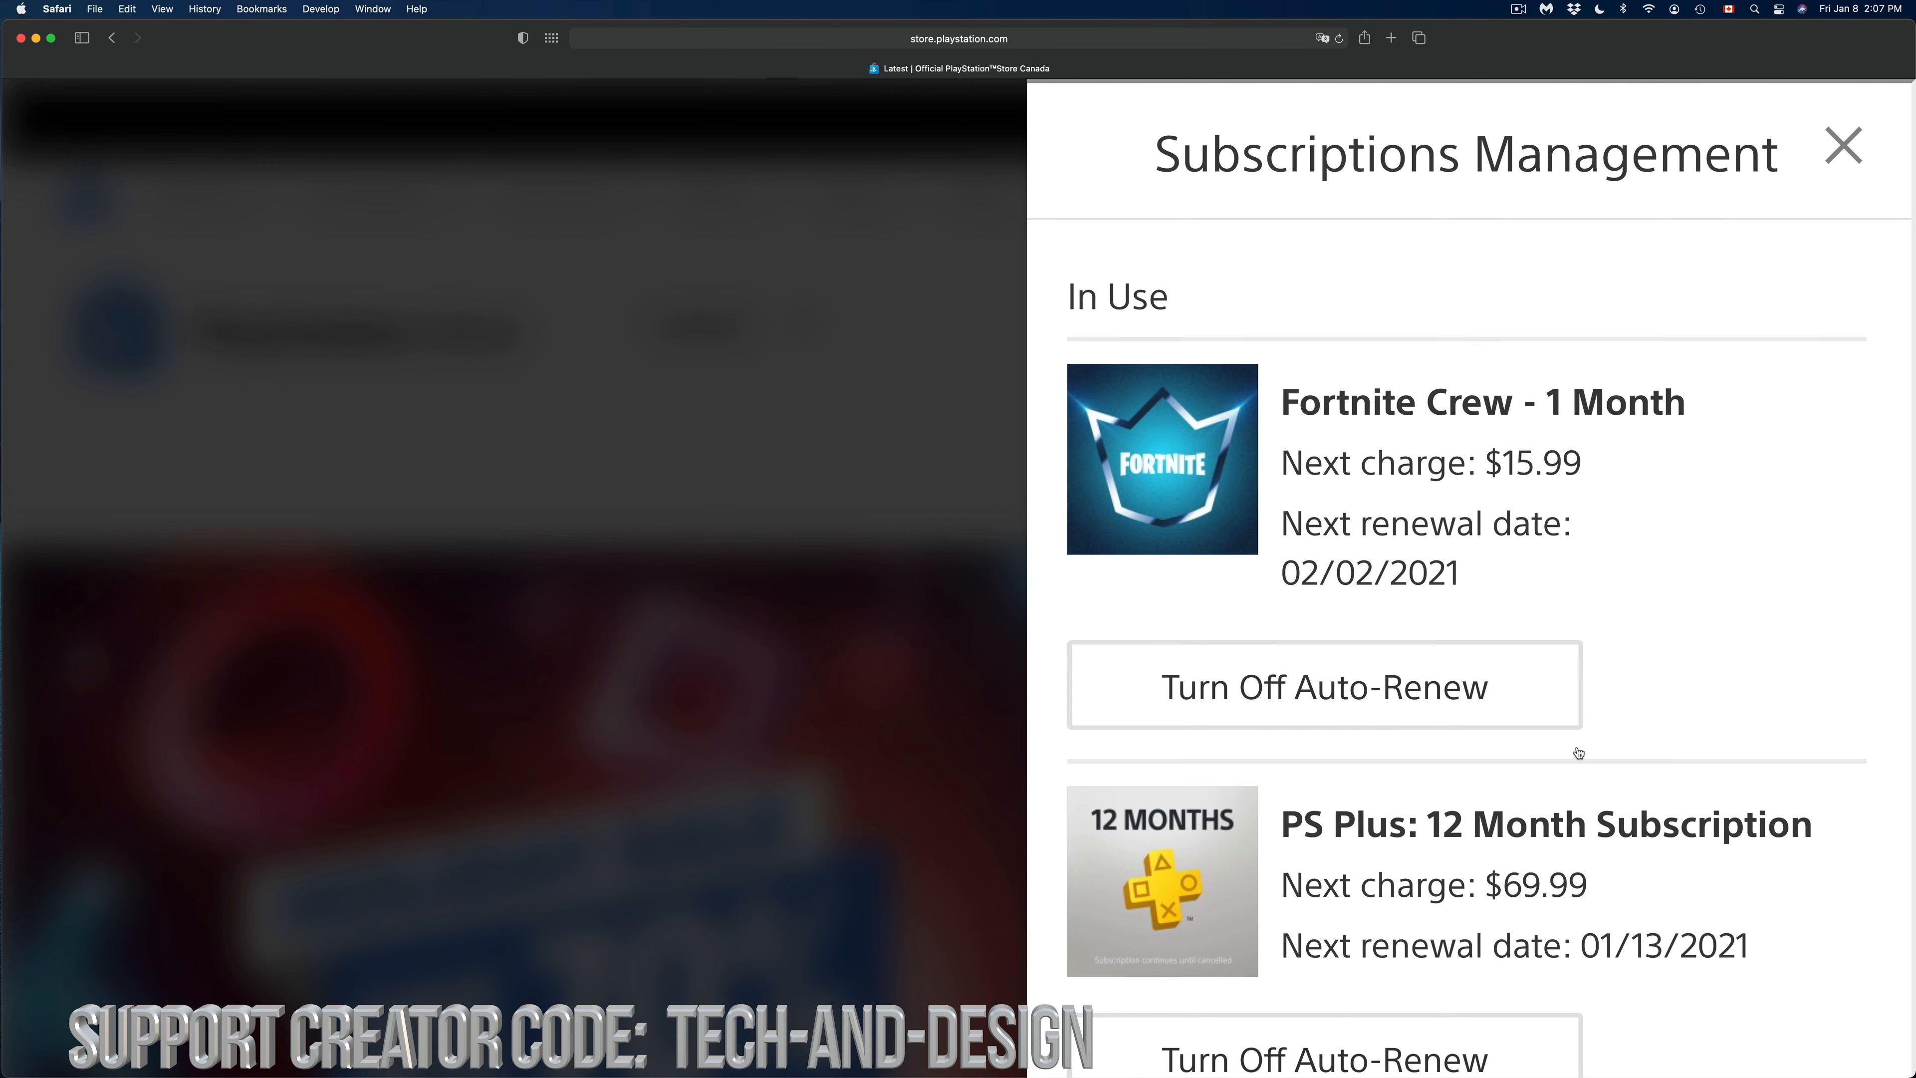